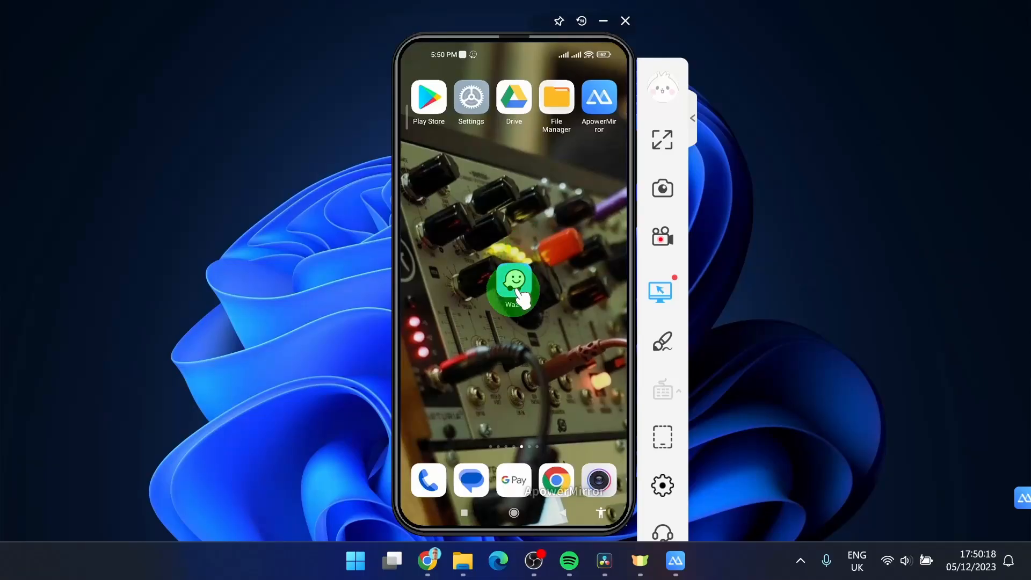
Launch Waze and show the Saved places list with Work and Home.
click(513, 286)
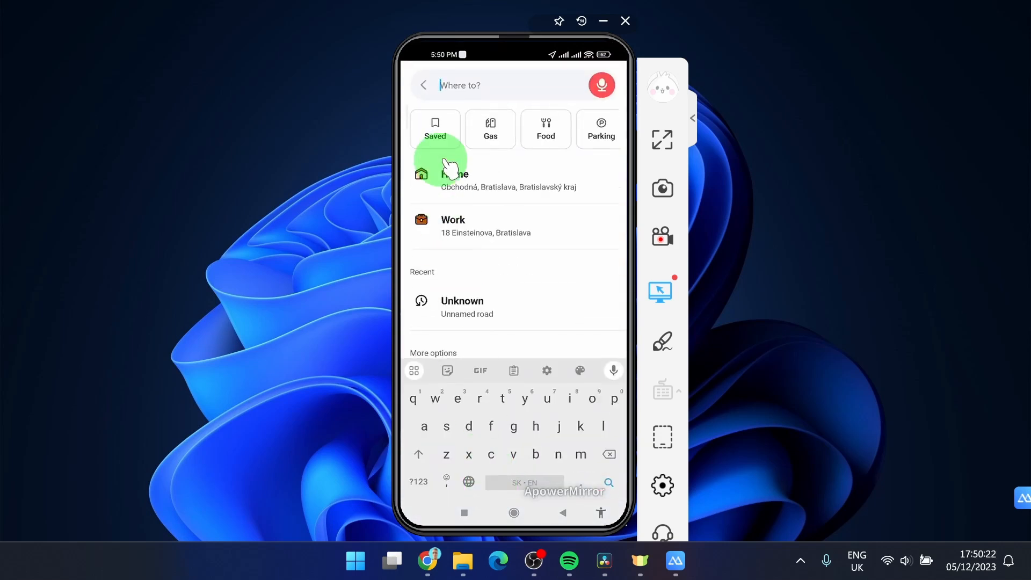
click(434, 128)
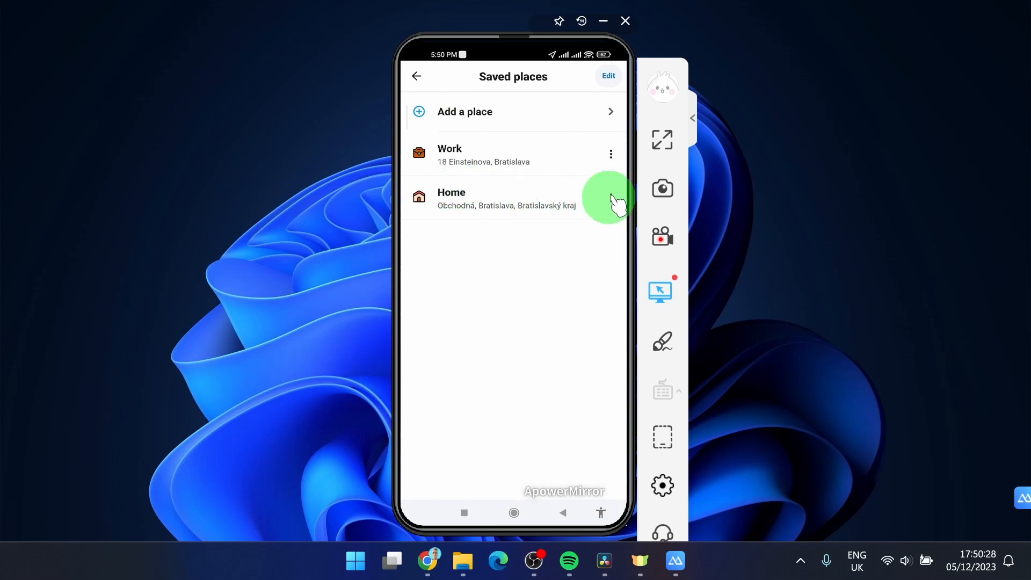
click(507, 197)
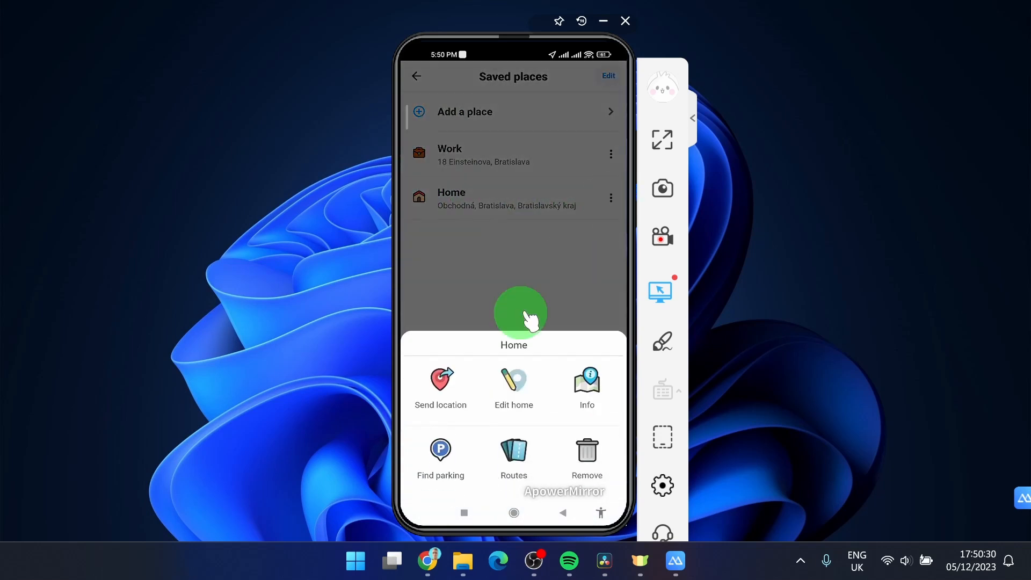
click(440, 388)
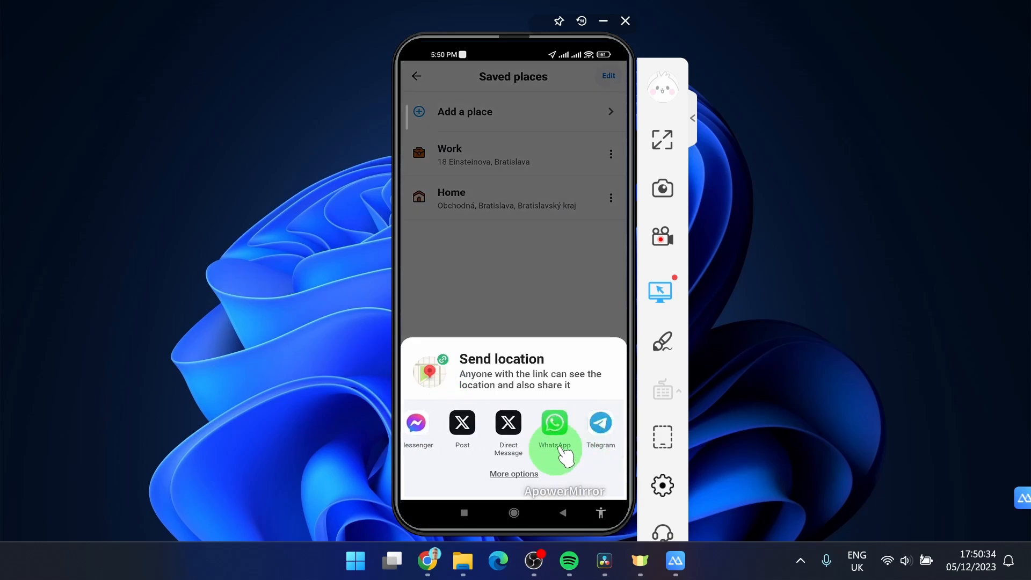
click(513, 473)
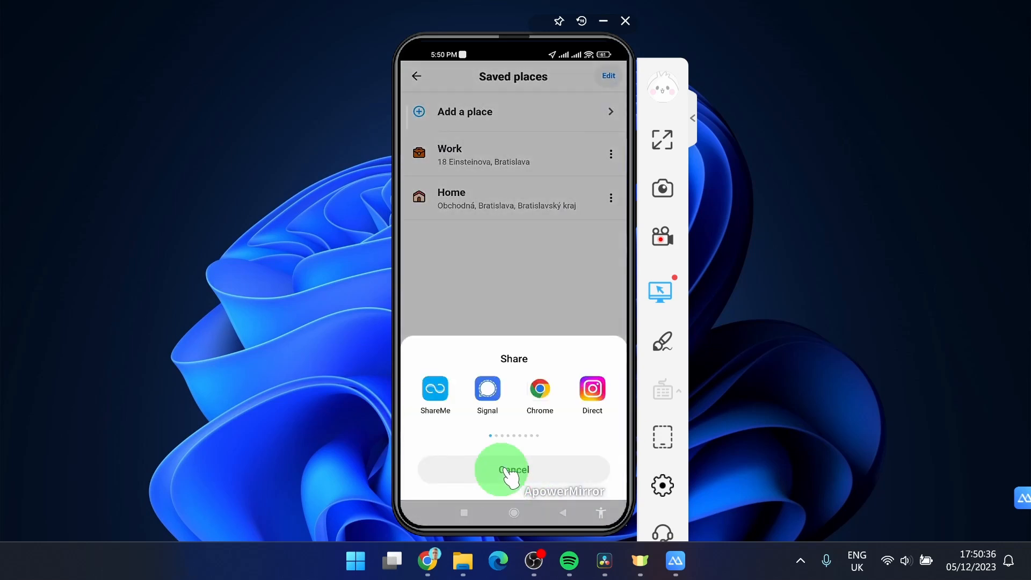
scroll(left, 3)
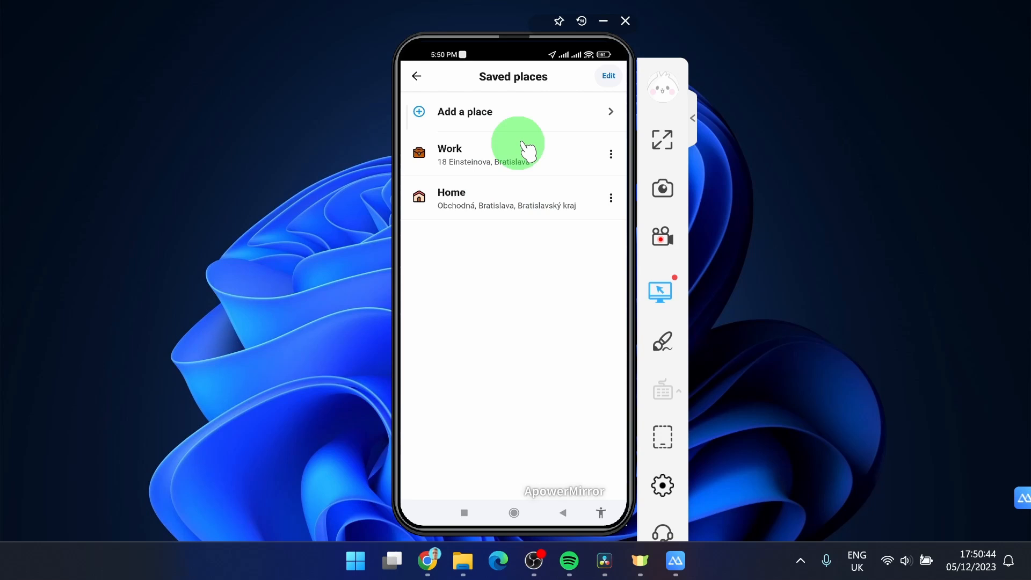
Search 'onch' and save Obchodná, Bratislava as a new place named 'place to share'.
click(465, 111)
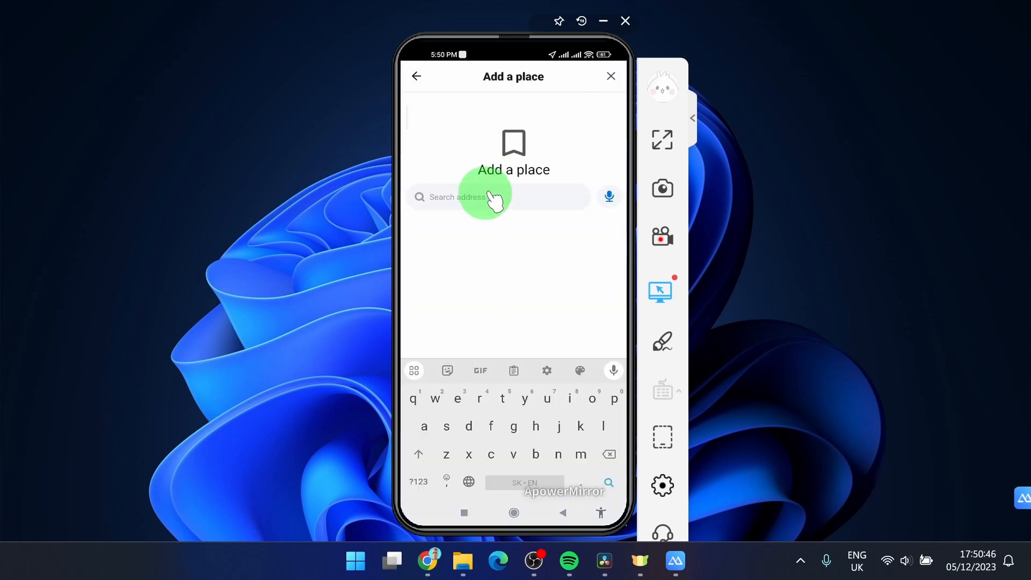
text(onch)
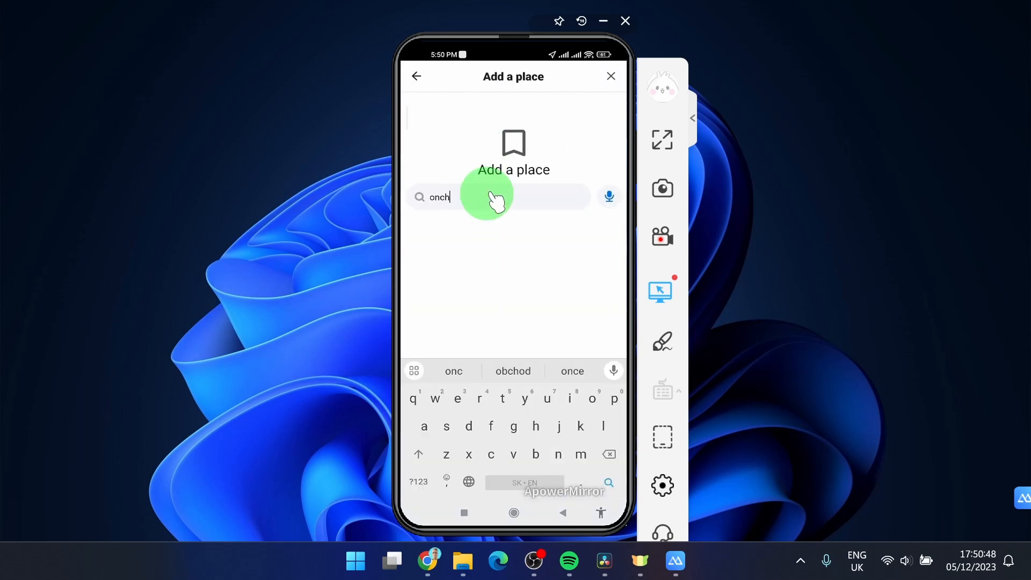
click(513, 371)
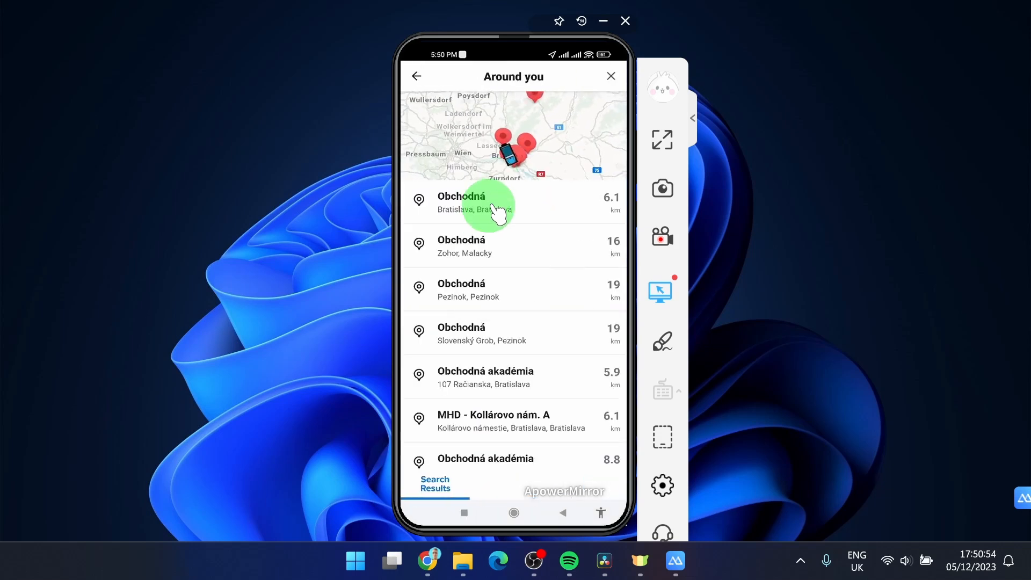
click(460, 202)
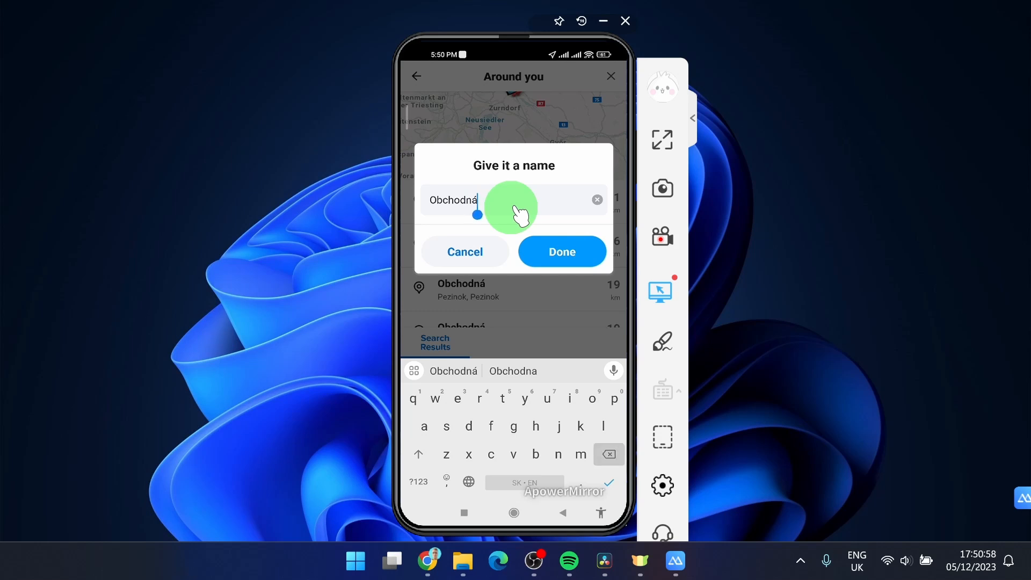
click(595, 199)
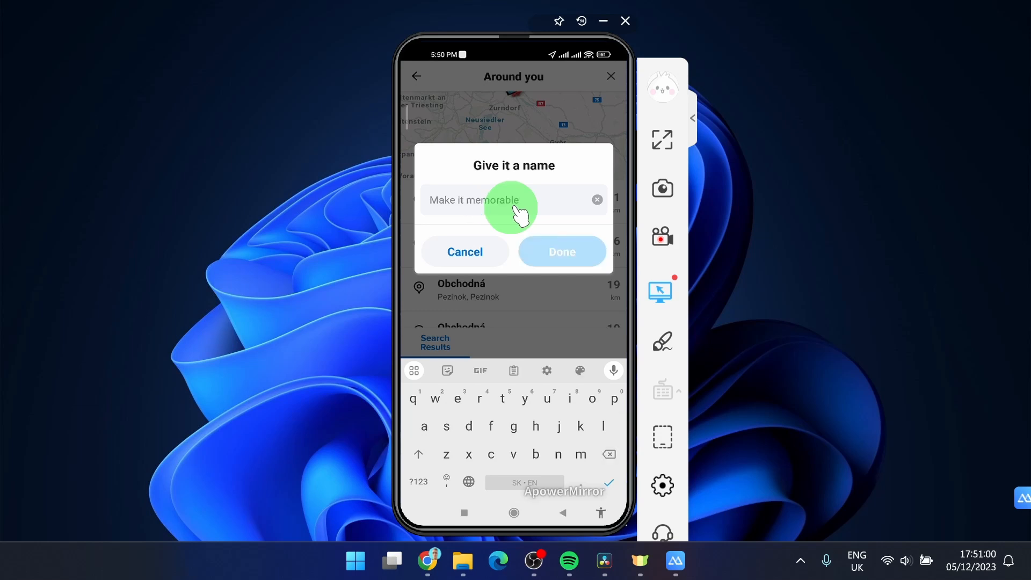
text(place to dhar)
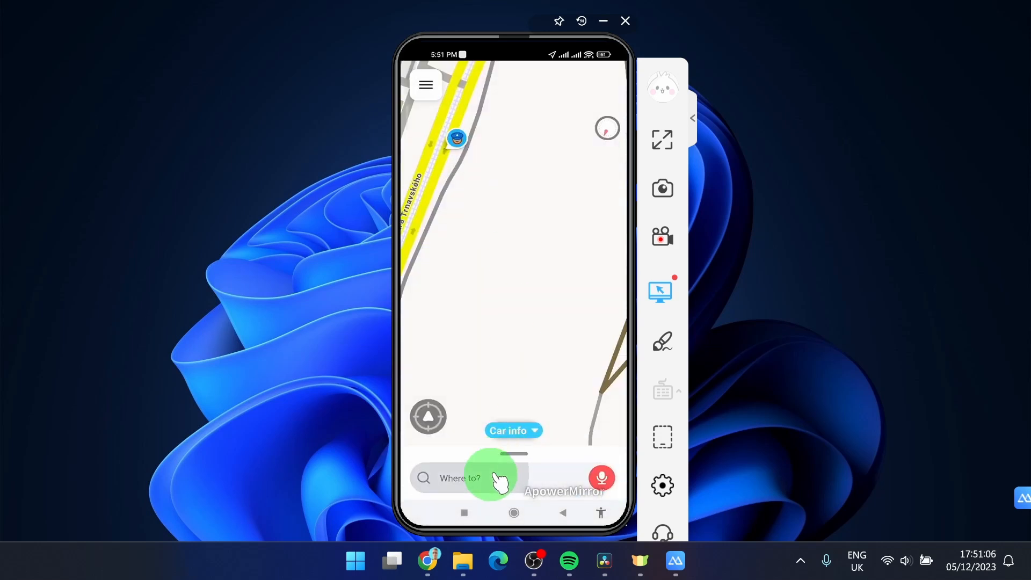
Reopen Saved places and check the options menu of the 'place to share' entry.
click(467, 477)
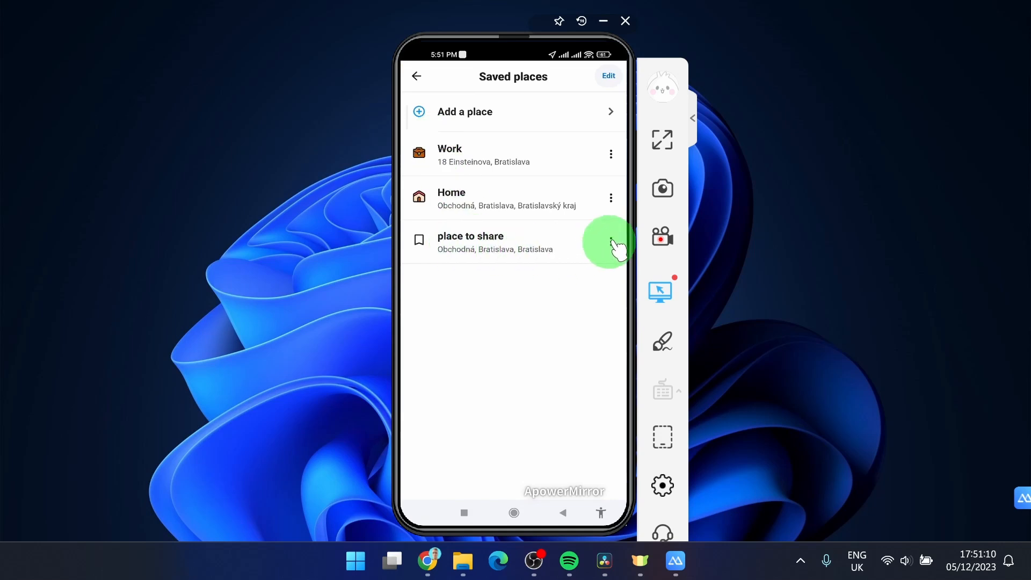
click(610, 240)
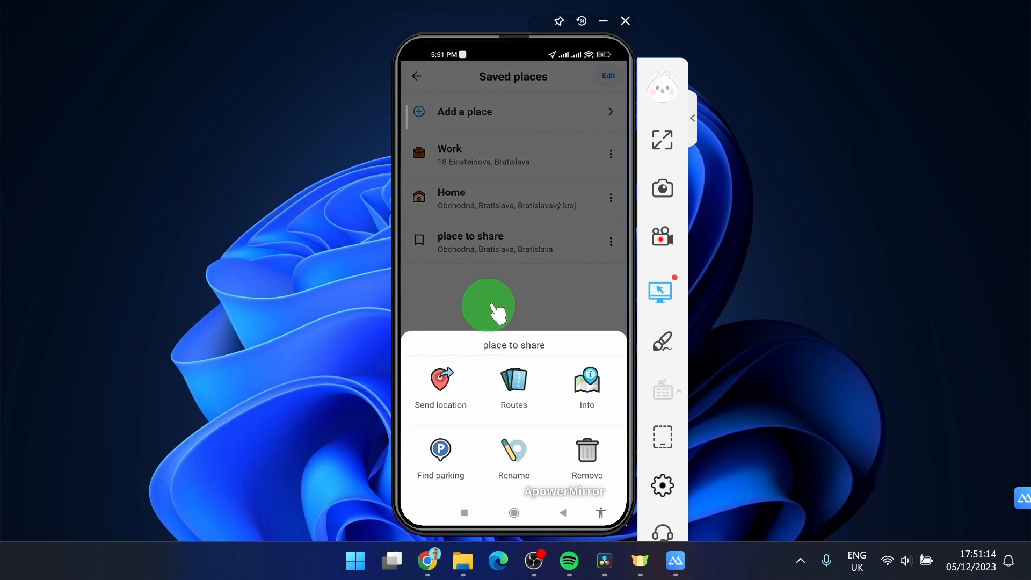
click(538, 316)
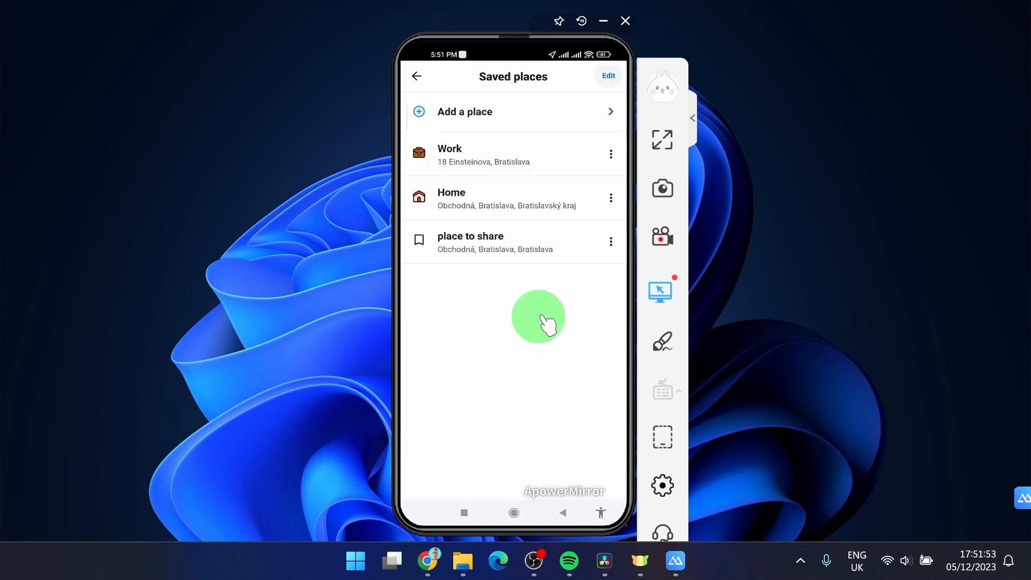
Start adding another place, then abandon the address search and return to the map.
click(465, 111)
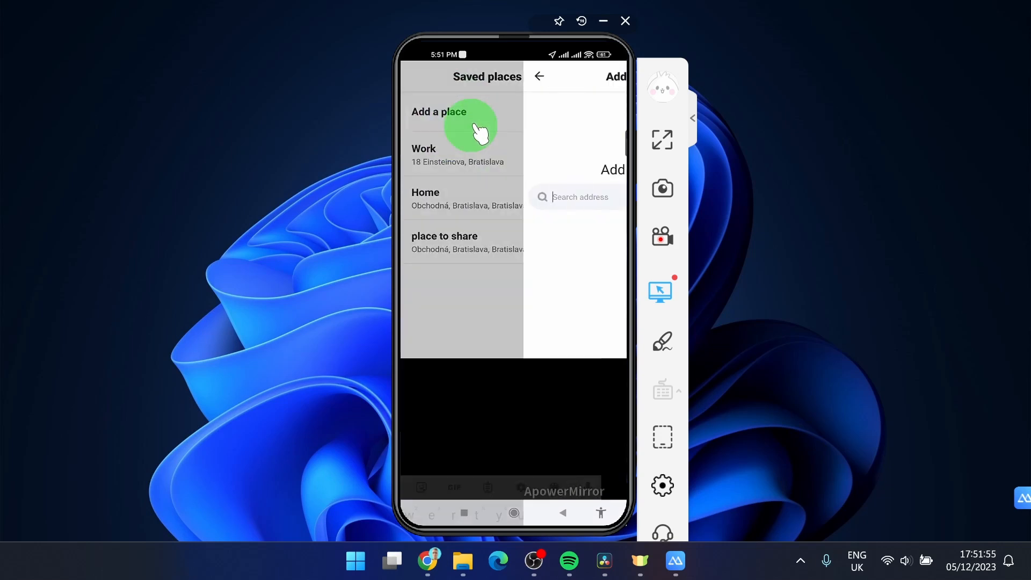
click(438, 112)
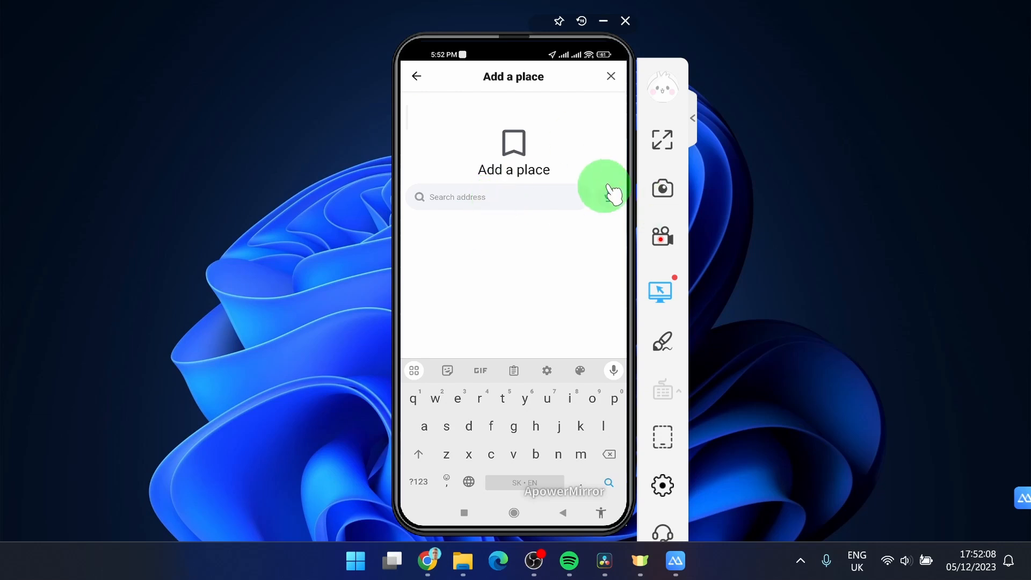
click(609, 76)
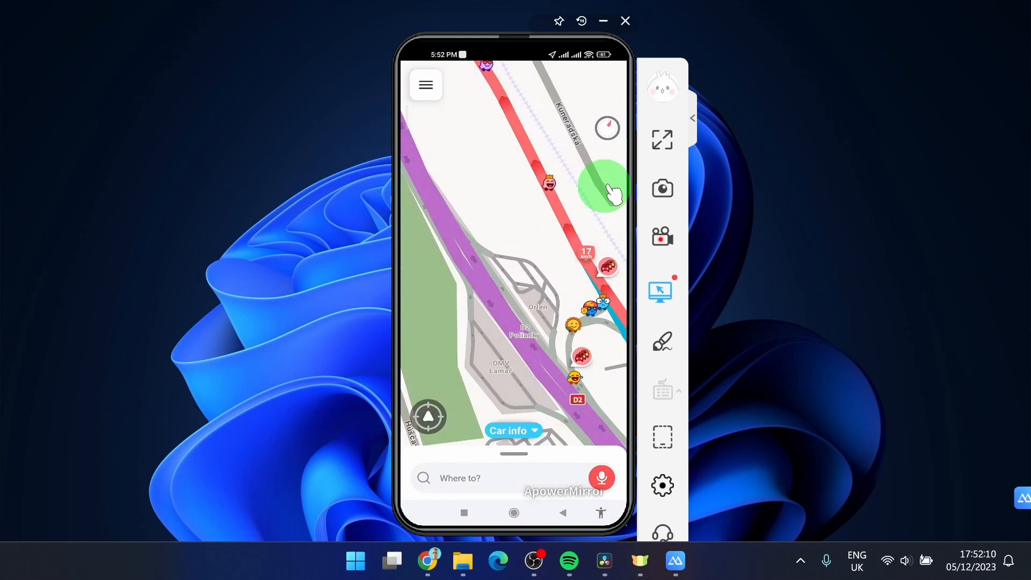